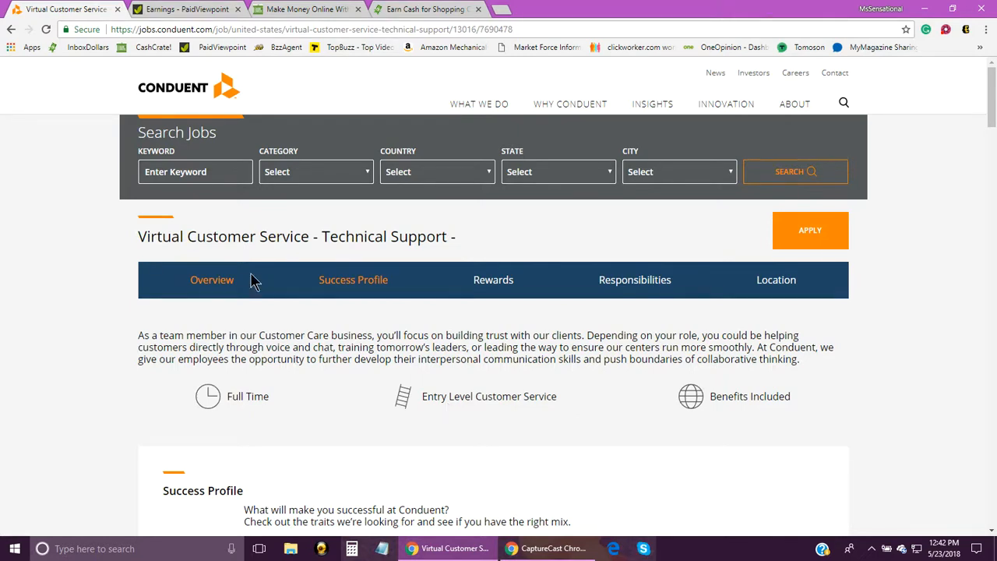
pyautogui.moveTo(163, 88)
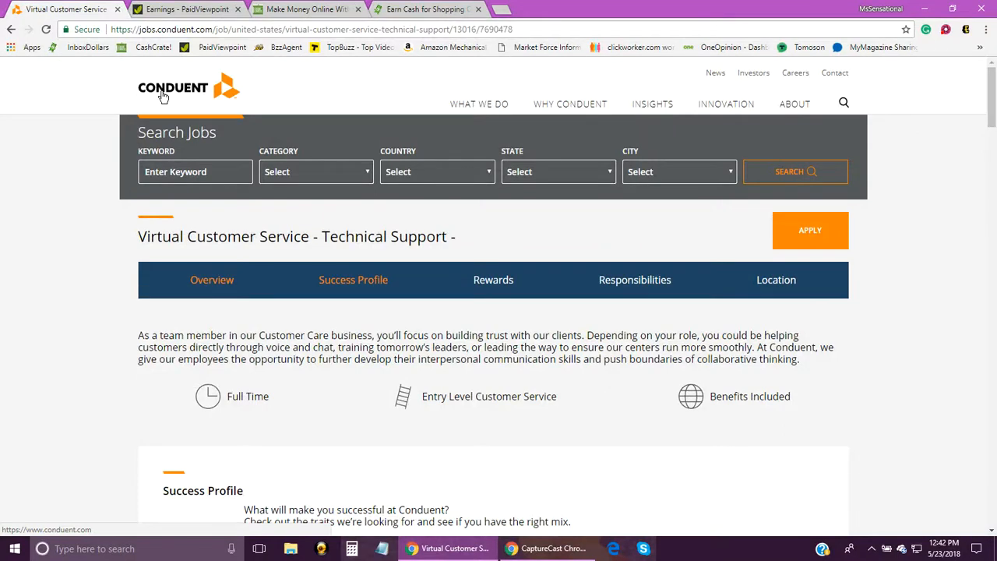
pyautogui.moveTo(293, 274)
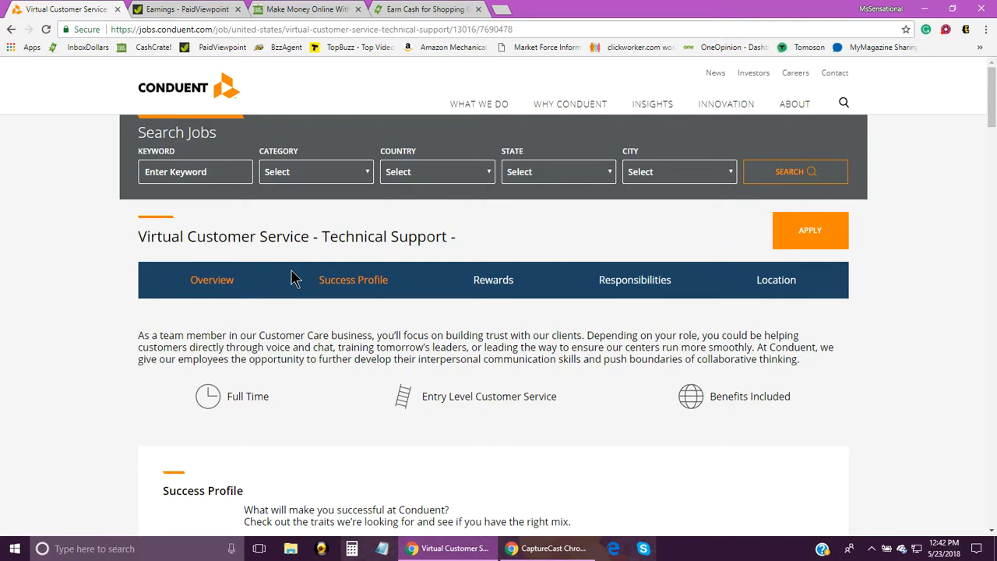
# - Scroll the posting down to the Success Profile trait ratings, Communicator through Creative
pyautogui.scroll(-3)
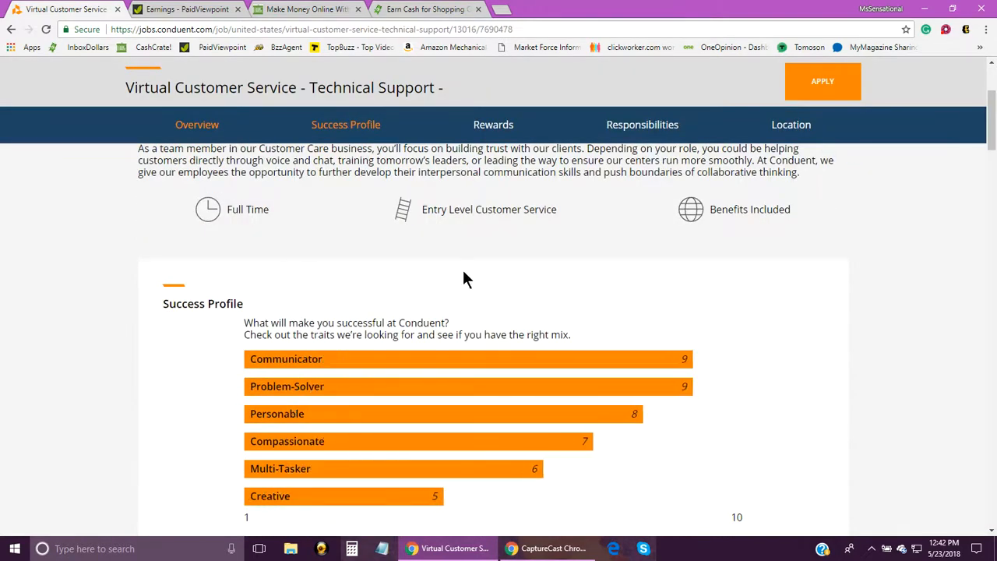
pyautogui.scroll(-3)
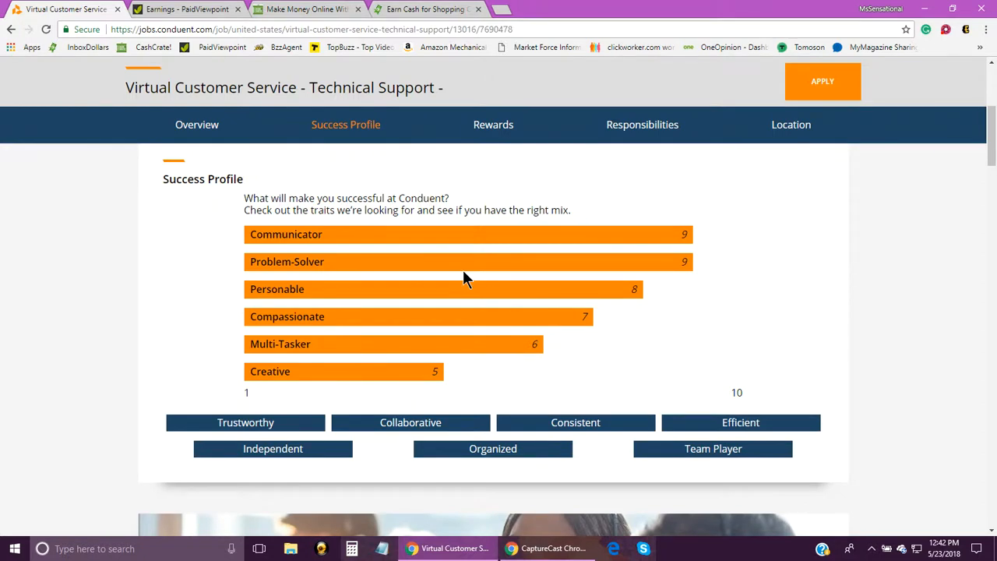
pyautogui.moveTo(340, 217)
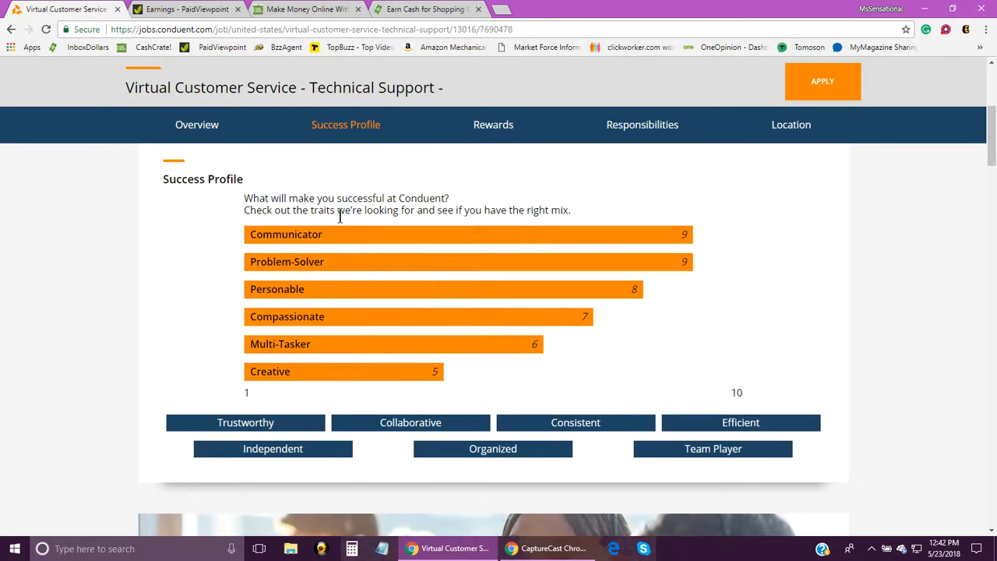
pyautogui.moveTo(567, 405)
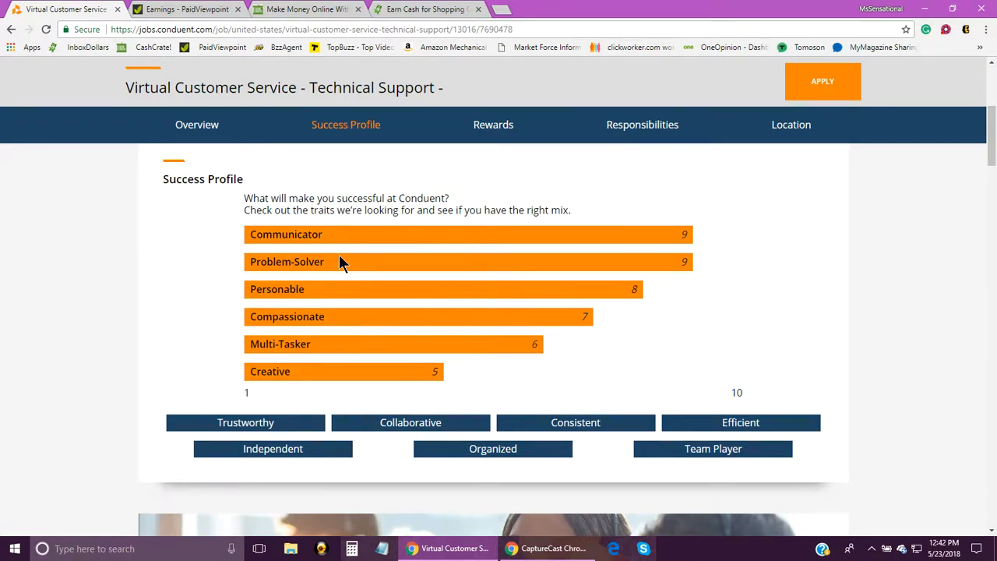
pyautogui.moveTo(662, 240)
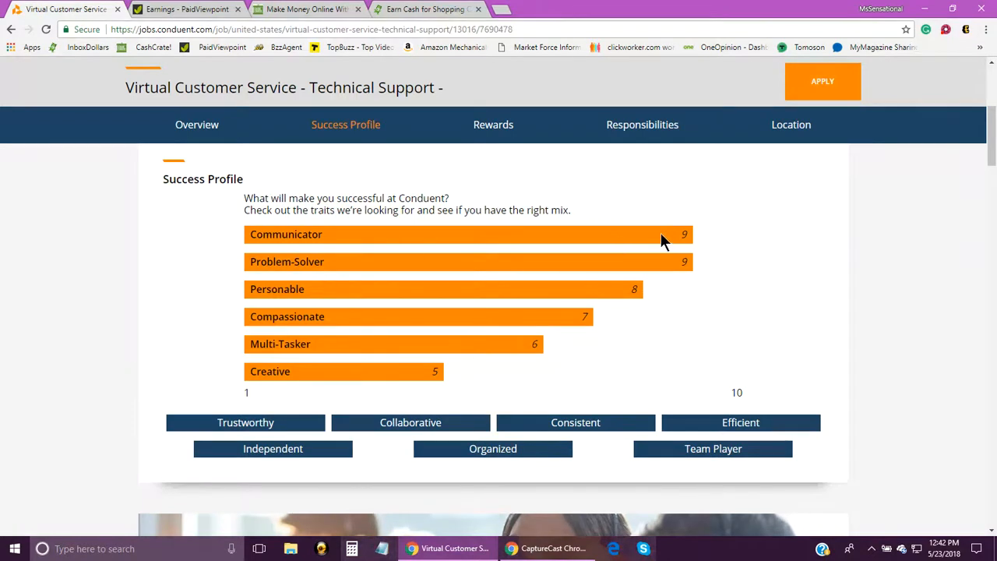
pyautogui.moveTo(511, 285)
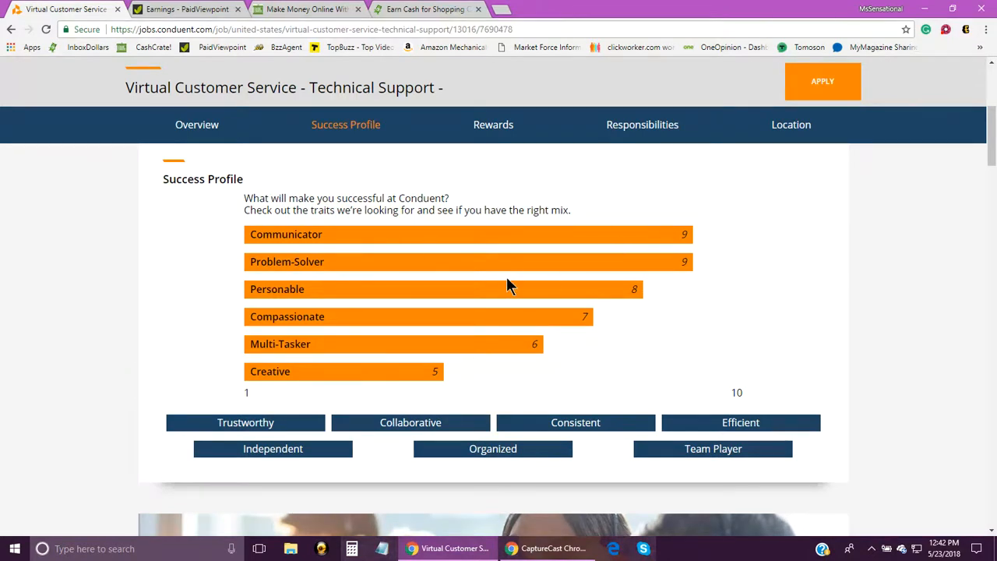
pyautogui.moveTo(724, 284)
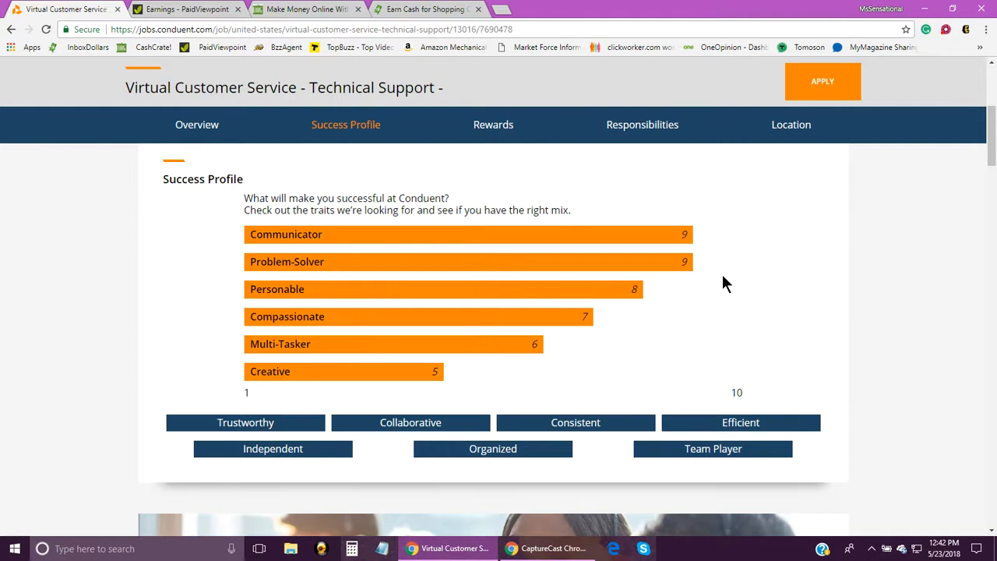
pyautogui.moveTo(469, 317)
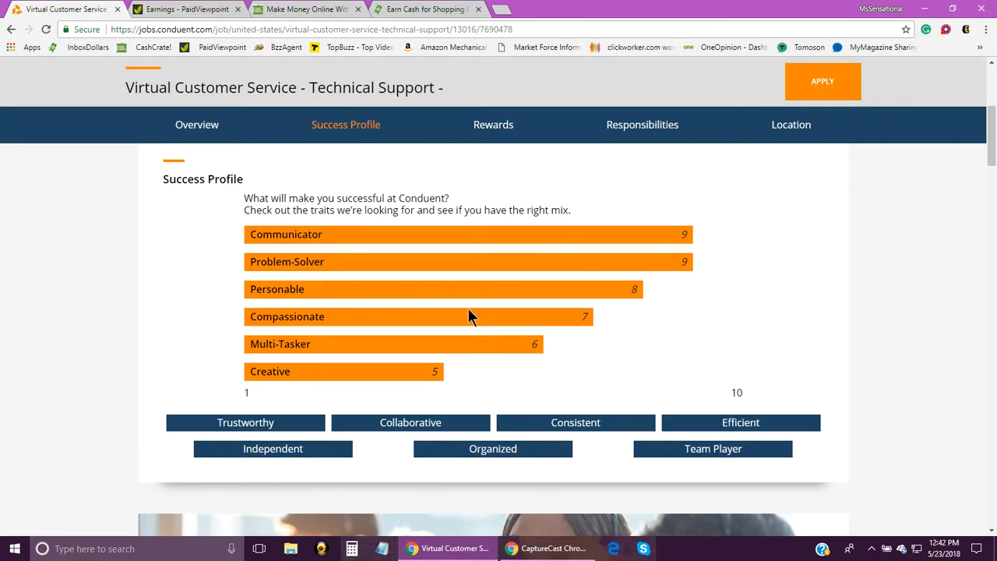
pyautogui.moveTo(580, 327)
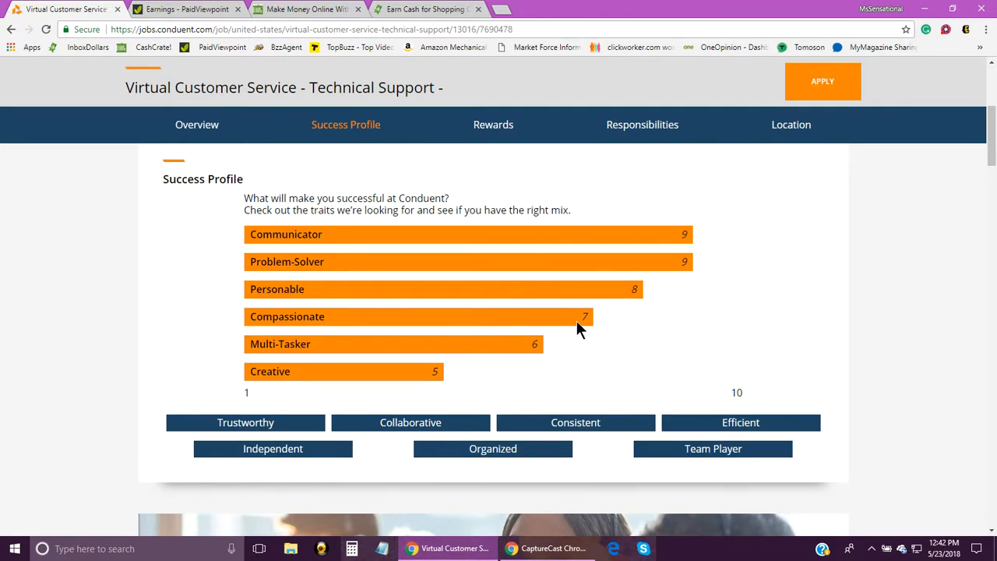
pyautogui.moveTo(370, 356)
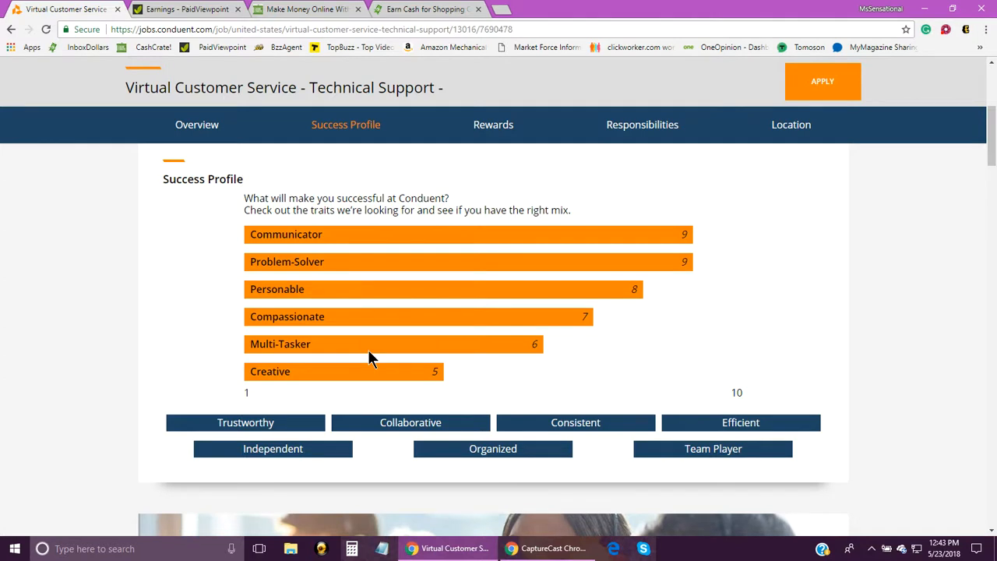
pyautogui.moveTo(374, 370)
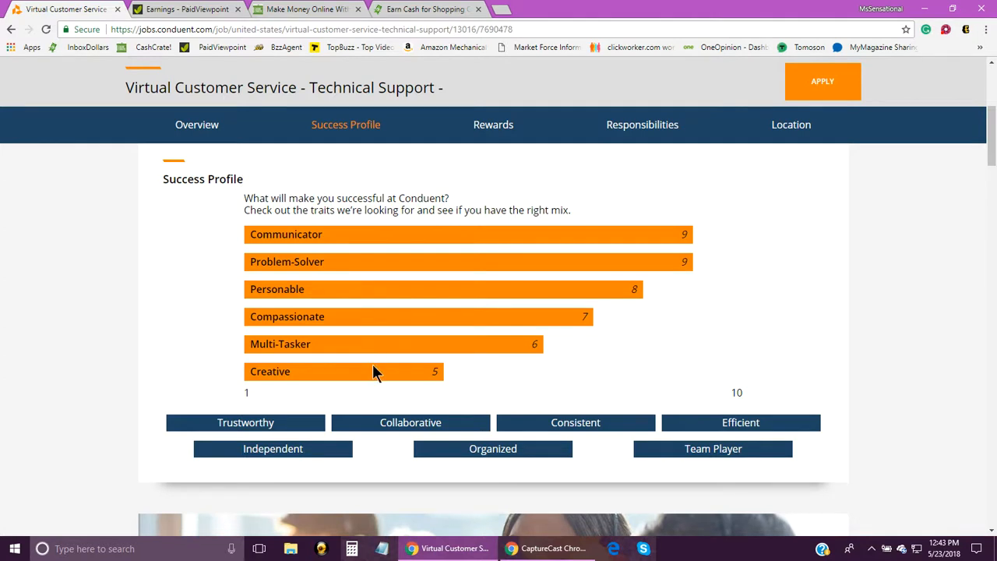
pyautogui.moveTo(405, 307)
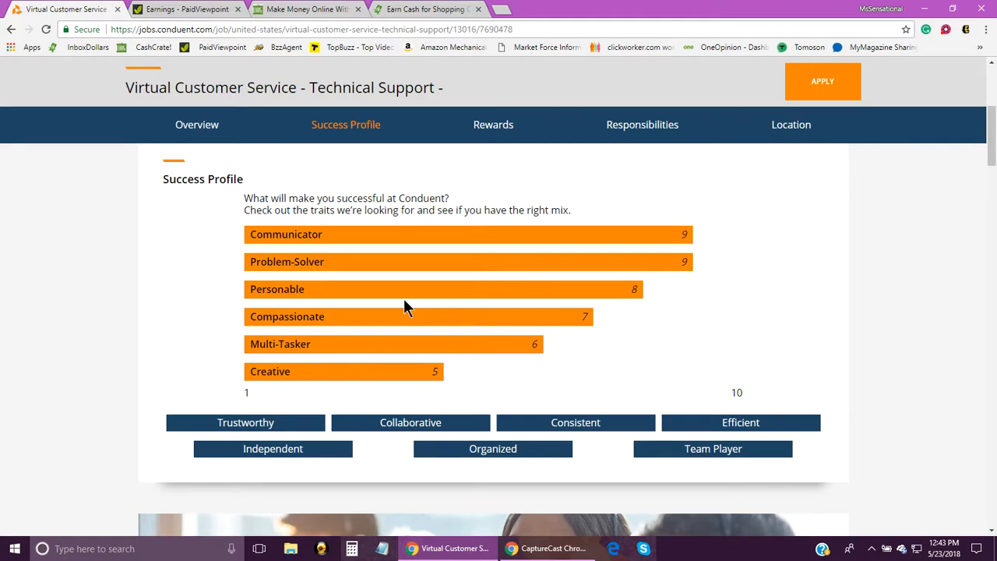
# - Scroll past the traits to the headset-agents photo above the Rewards section
pyautogui.scroll(-3)
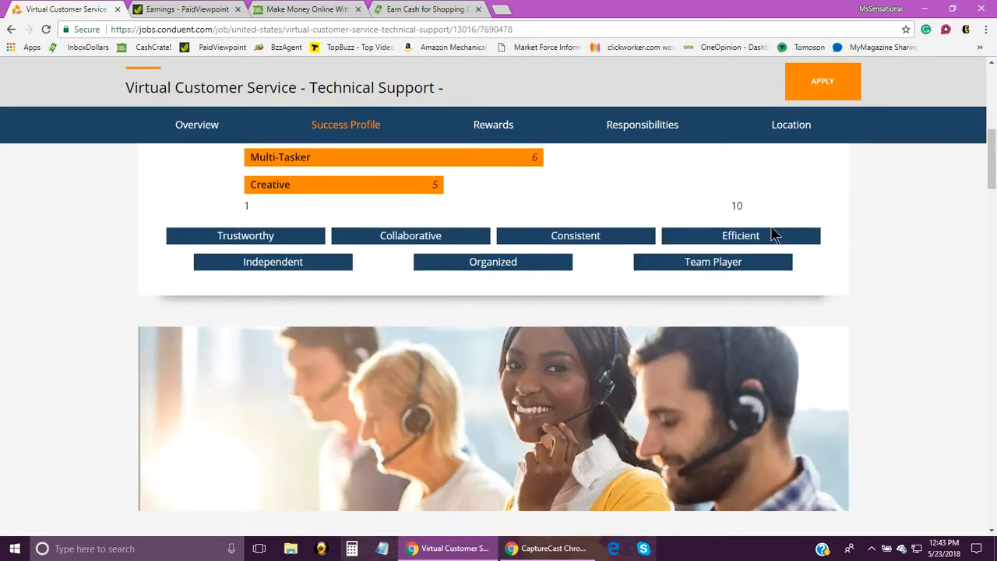
pyautogui.moveTo(268, 240)
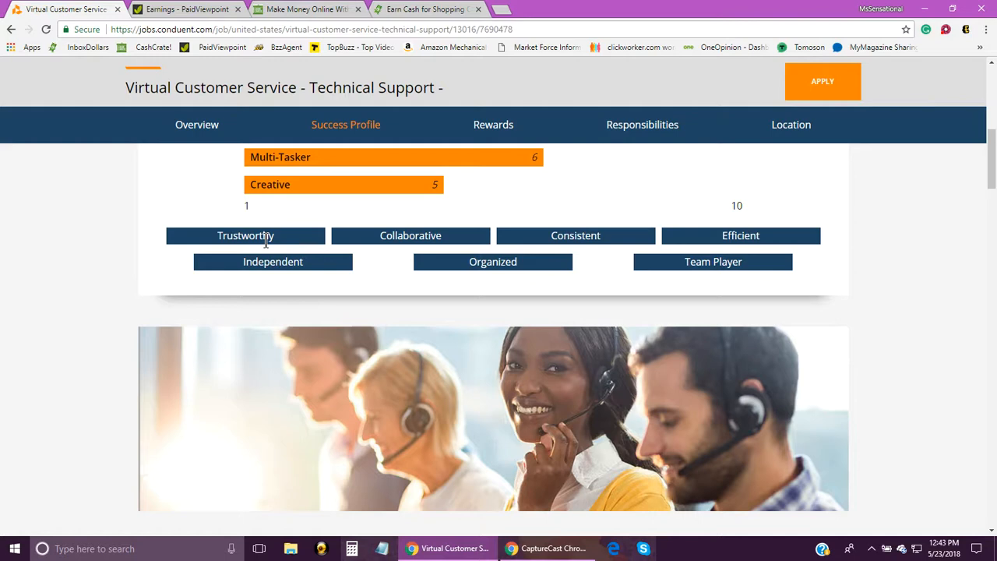
pyautogui.moveTo(769, 341)
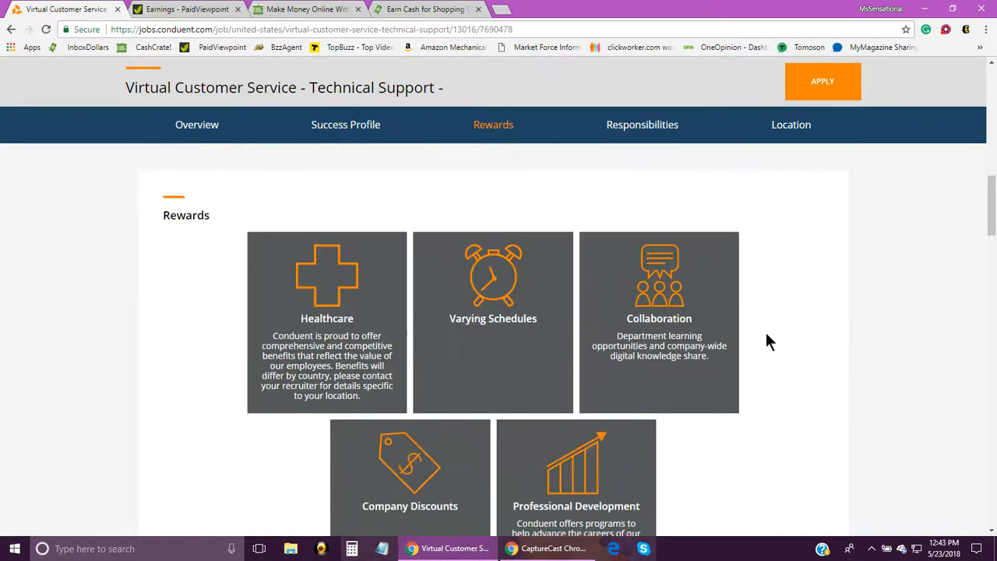
# - Scroll so all five Rewards tiles show, including Company Discounts and Professional Development
pyautogui.scroll(-3)
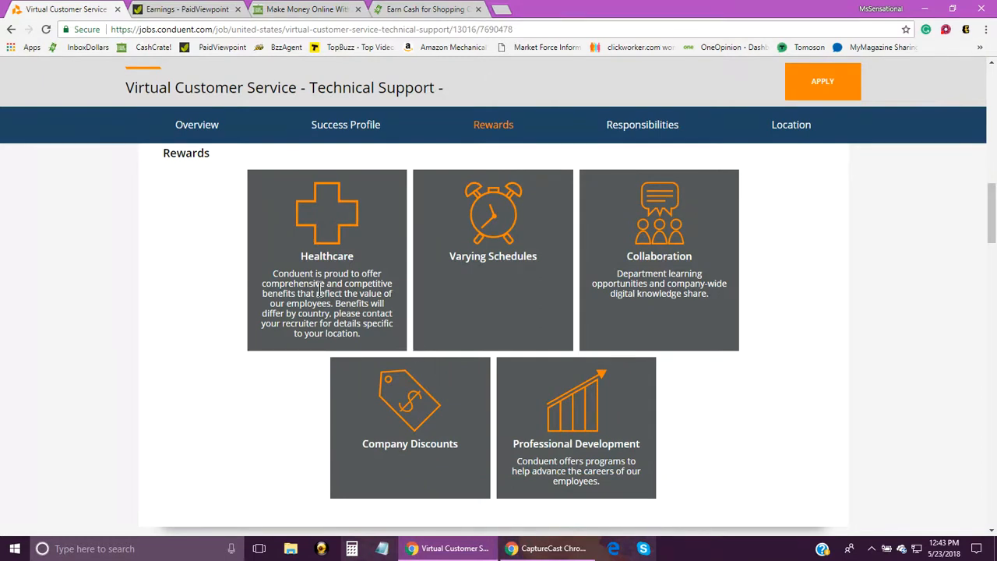
pyautogui.moveTo(594, 287)
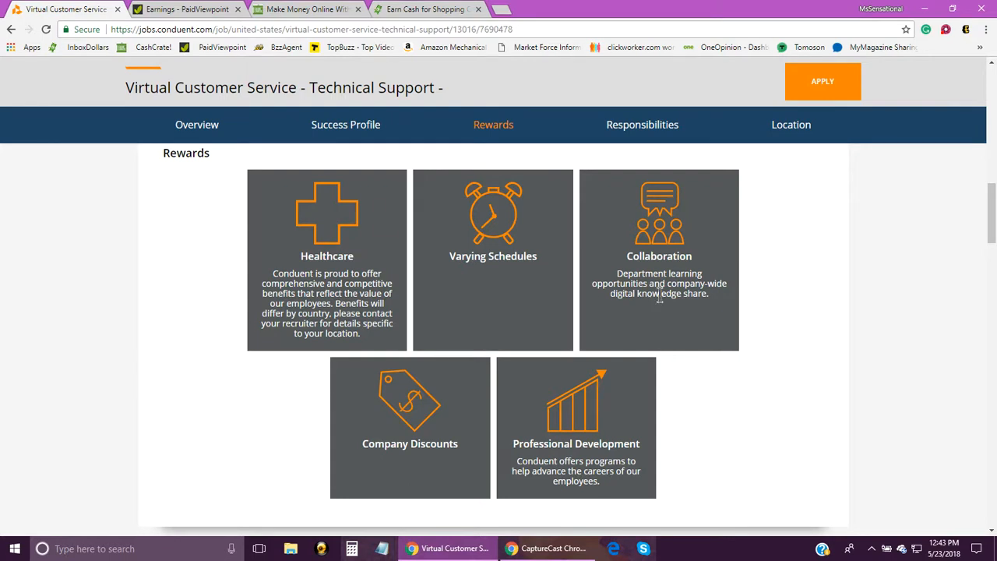
pyautogui.moveTo(599, 429)
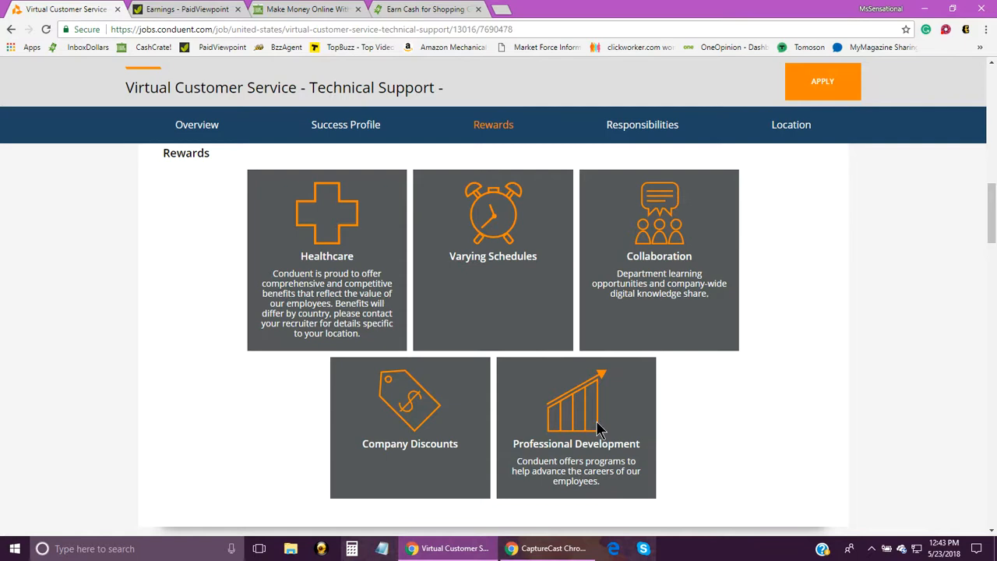
pyautogui.moveTo(464, 458)
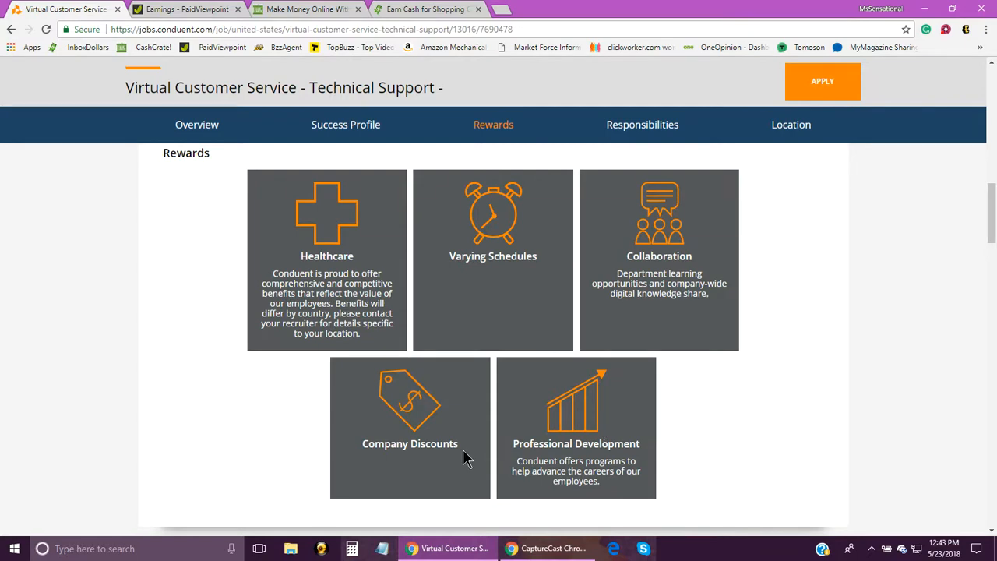
# - Scroll to Responsibilities showing eligible states, $12 training pay and medical, dental, vision benefits
pyautogui.scroll(-3)
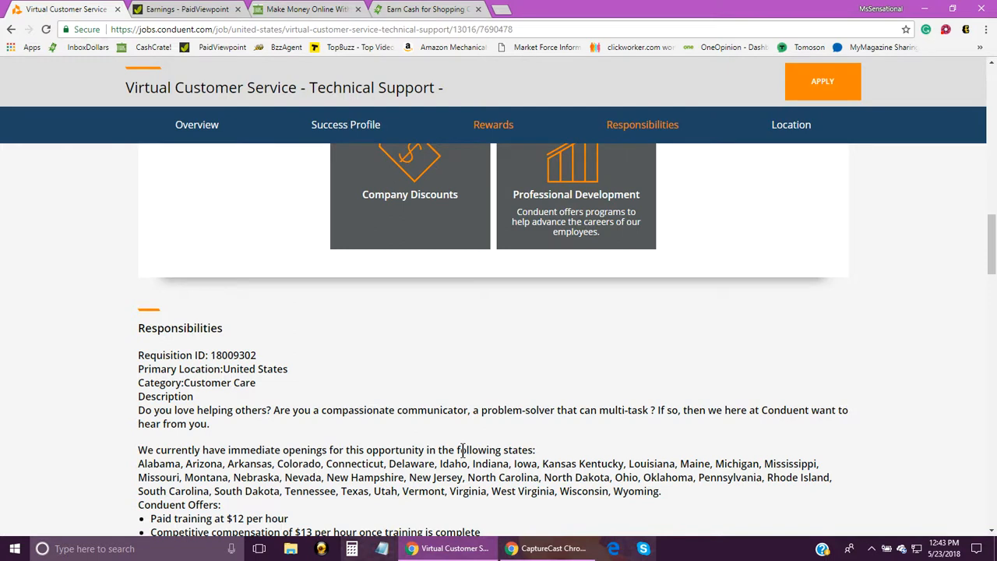
pyautogui.moveTo(461, 405)
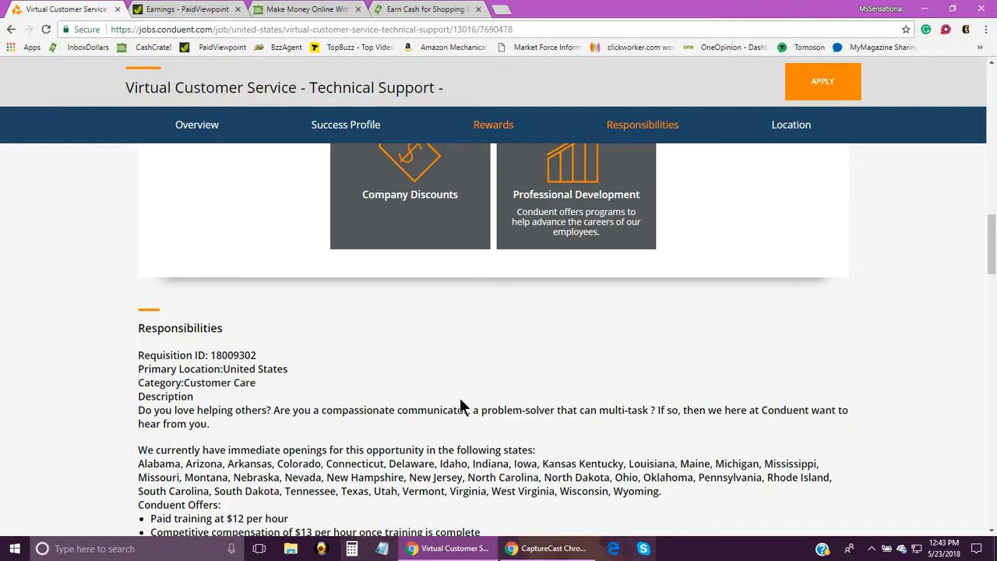
pyautogui.scroll(-3)
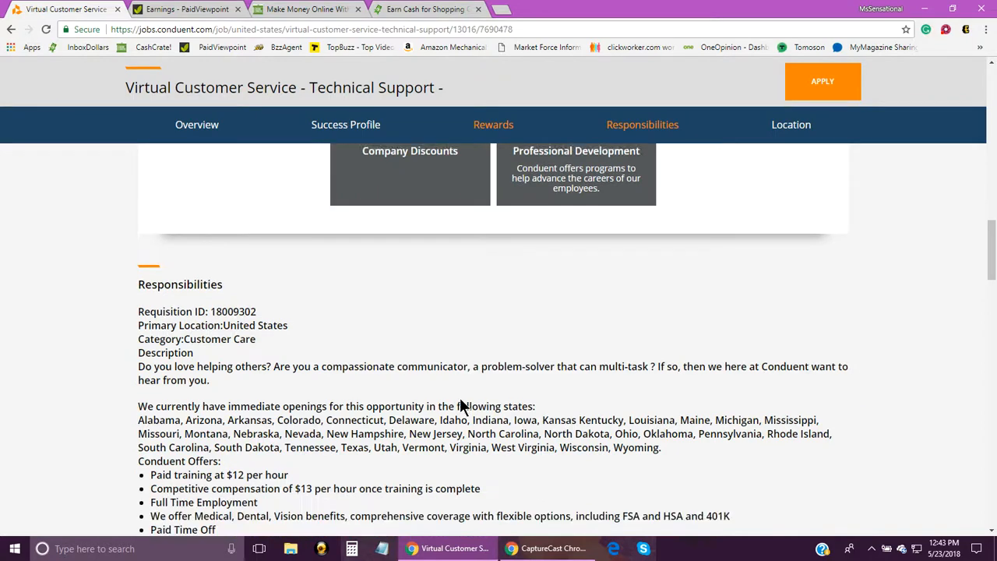
# - Scroll further through Conduent Offers: paid time off, company discounts, training and mentorship
pyautogui.scroll(-3)
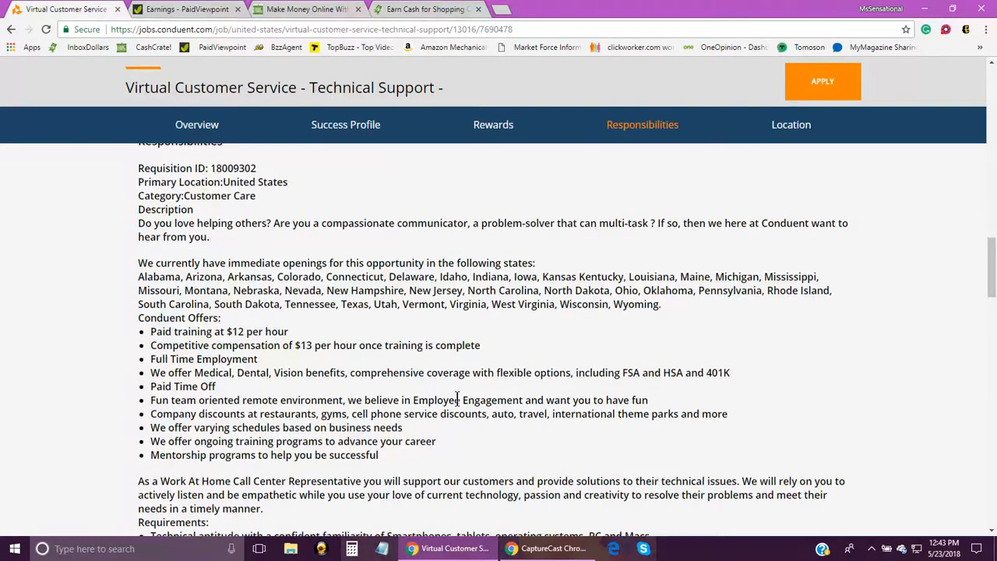
pyautogui.moveTo(227, 366)
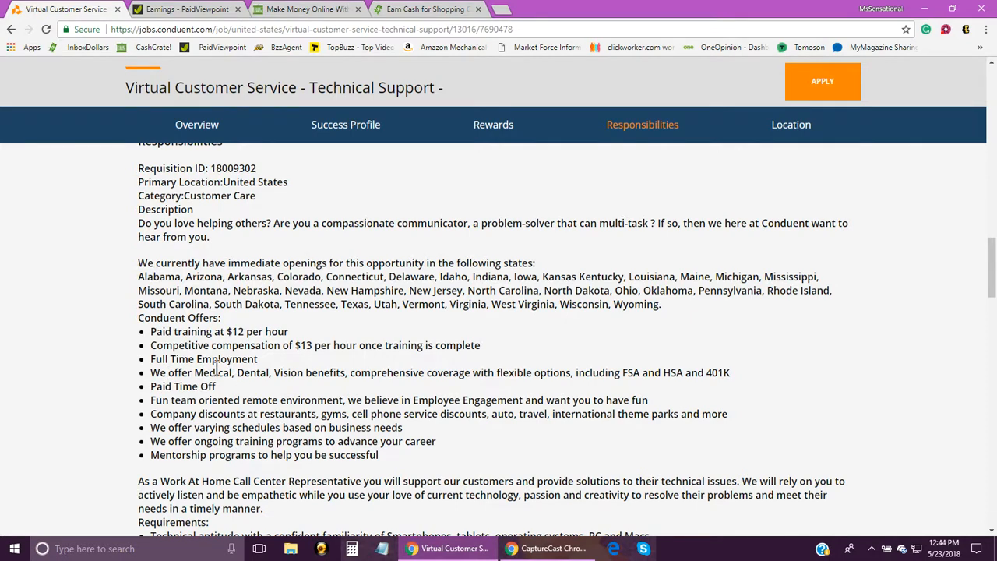
pyautogui.moveTo(243, 398)
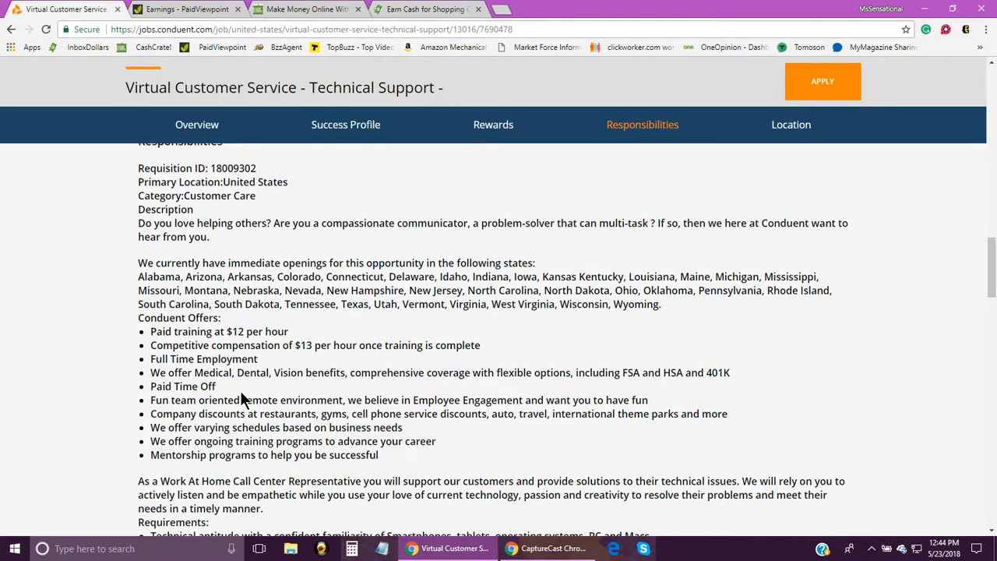
pyautogui.moveTo(396, 393)
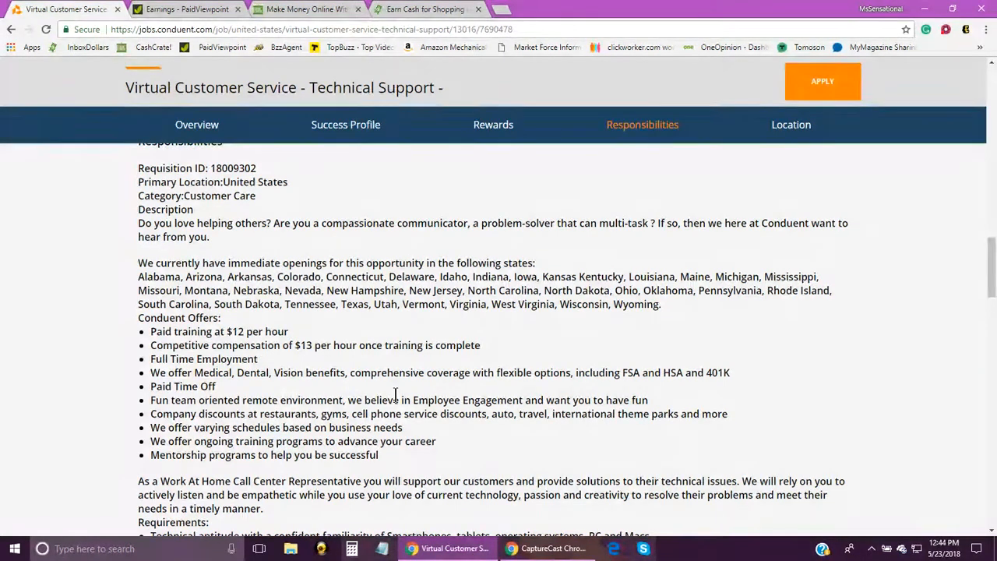
pyautogui.moveTo(754, 397)
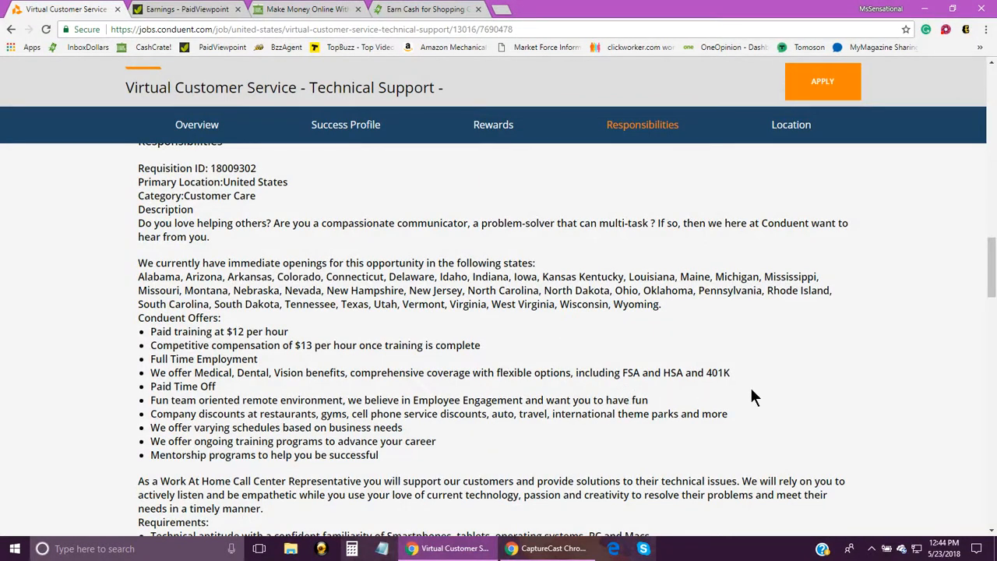
pyautogui.moveTo(583, 395)
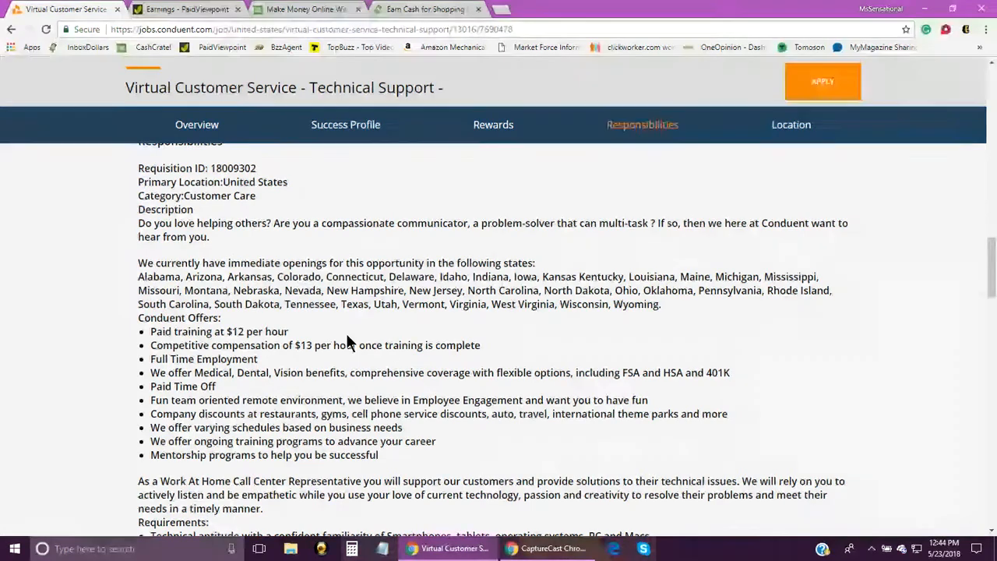
# - Scroll to the Requirements list: tech aptitude, 8–10 hour shifts, 25 WPM typing, high-speed internet
pyautogui.scroll(-3)
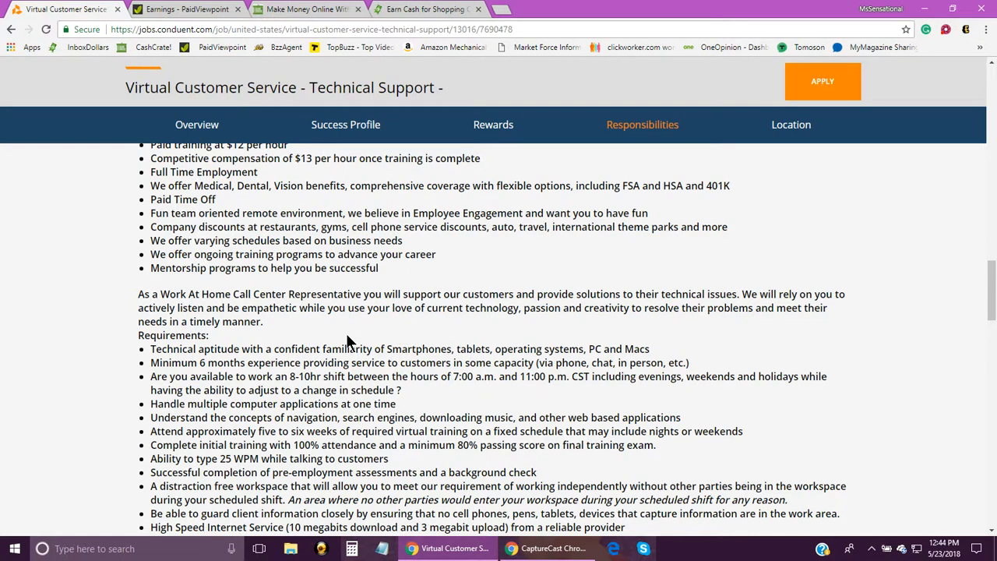
pyautogui.moveTo(532, 352)
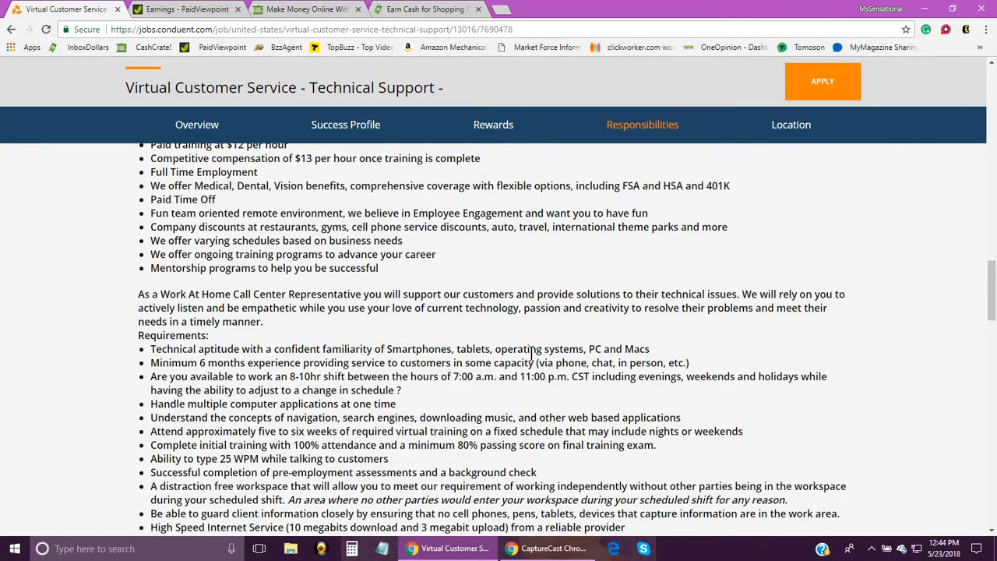
pyautogui.scroll(-3)
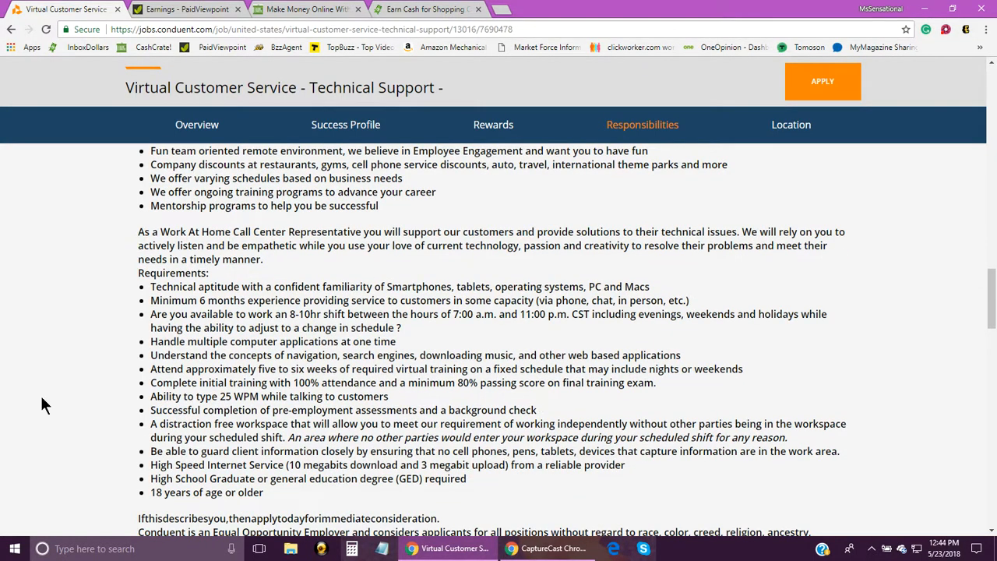
pyautogui.moveTo(170, 317)
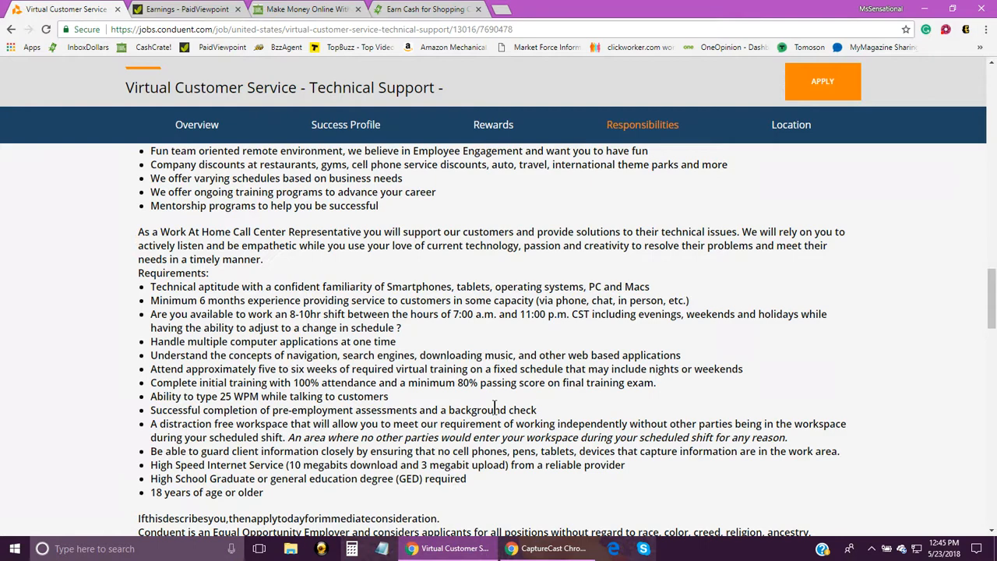
# - Scroll to the equal opportunity statement and job details: no travel, experienced level, Consumer and Industrials
pyautogui.scroll(-3)
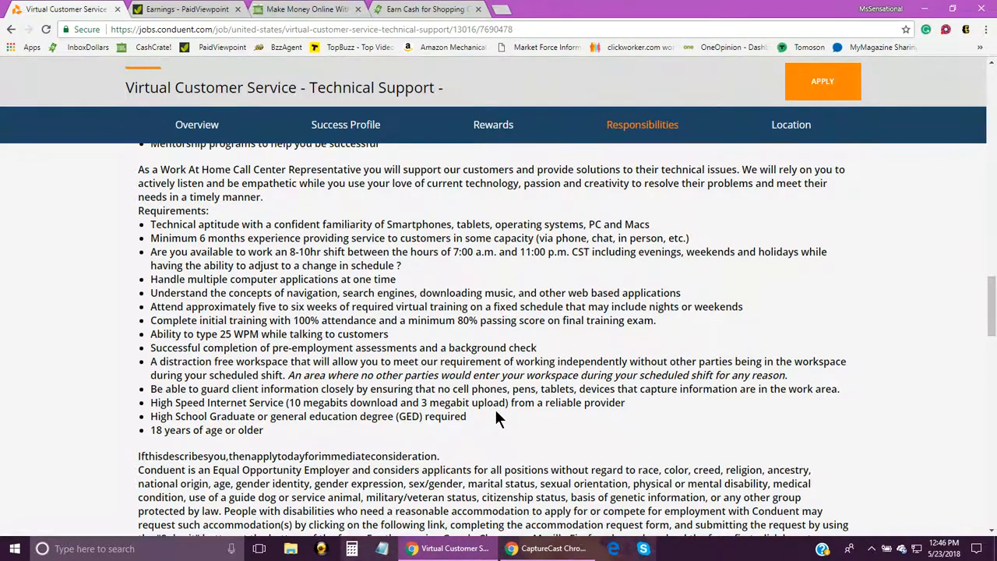
pyautogui.moveTo(368, 417)
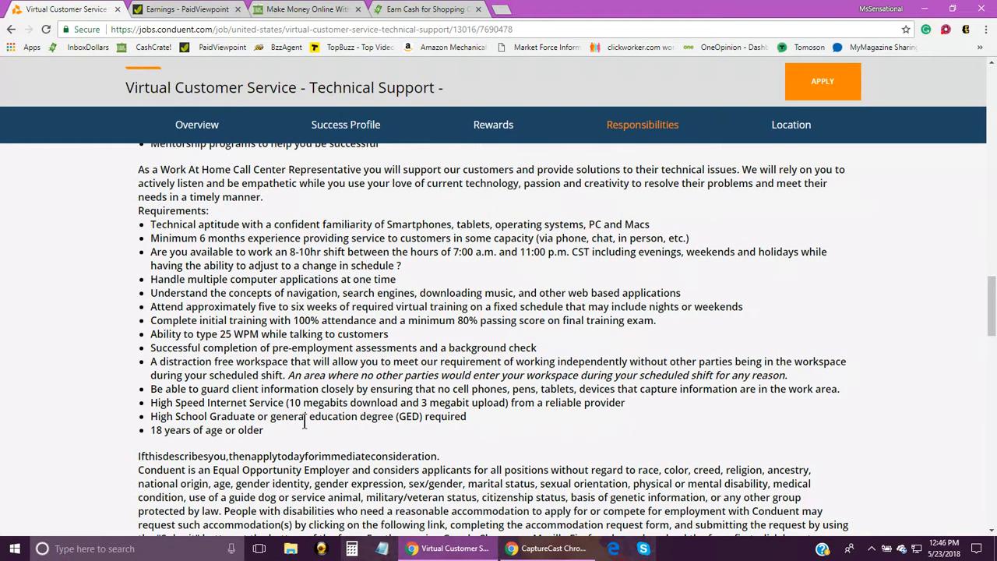
pyautogui.scroll(-3)
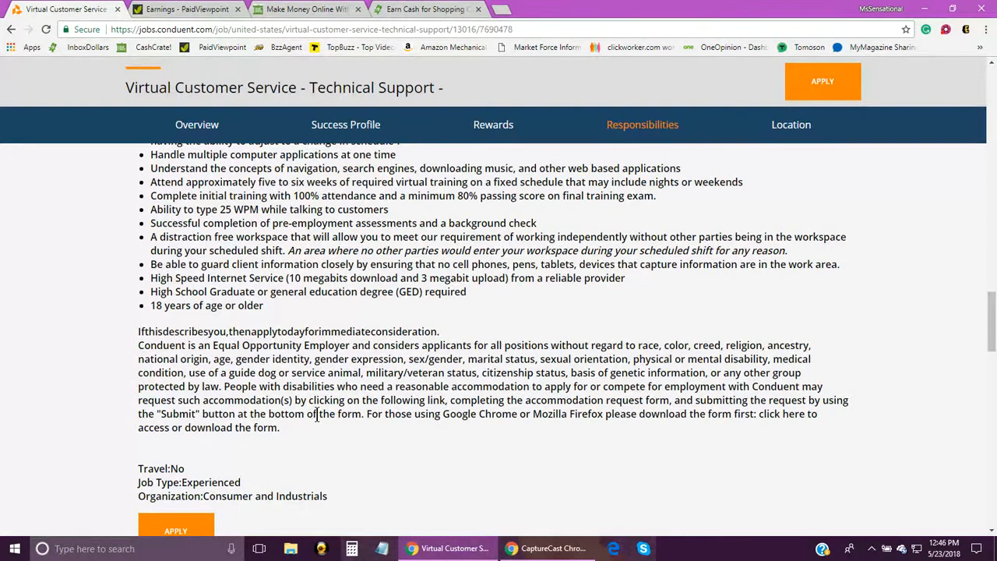
# - Scroll to the bottom Apply button and Share section, then back up to the Responsibilities heading
pyautogui.scroll(-3)
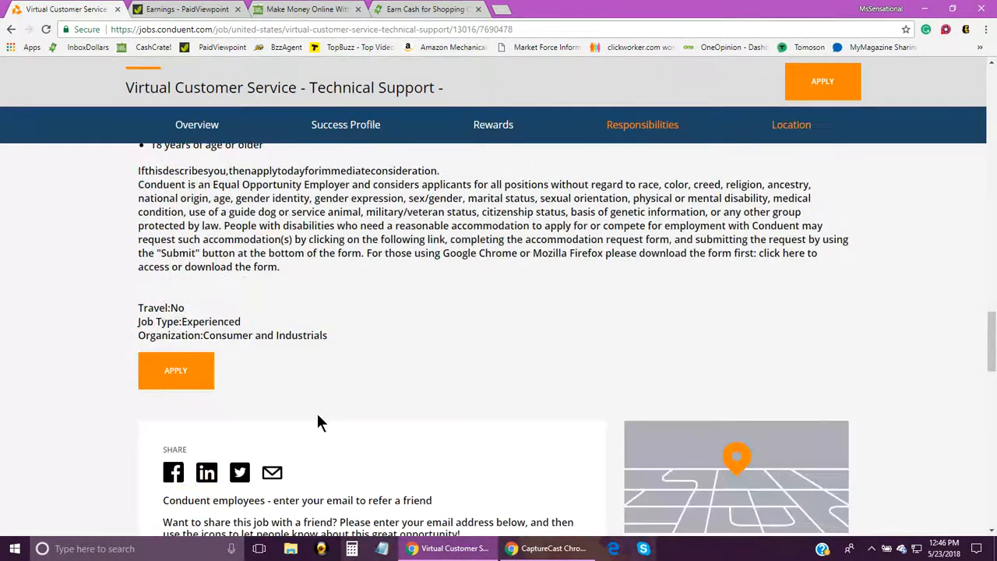
pyautogui.scroll(-3)
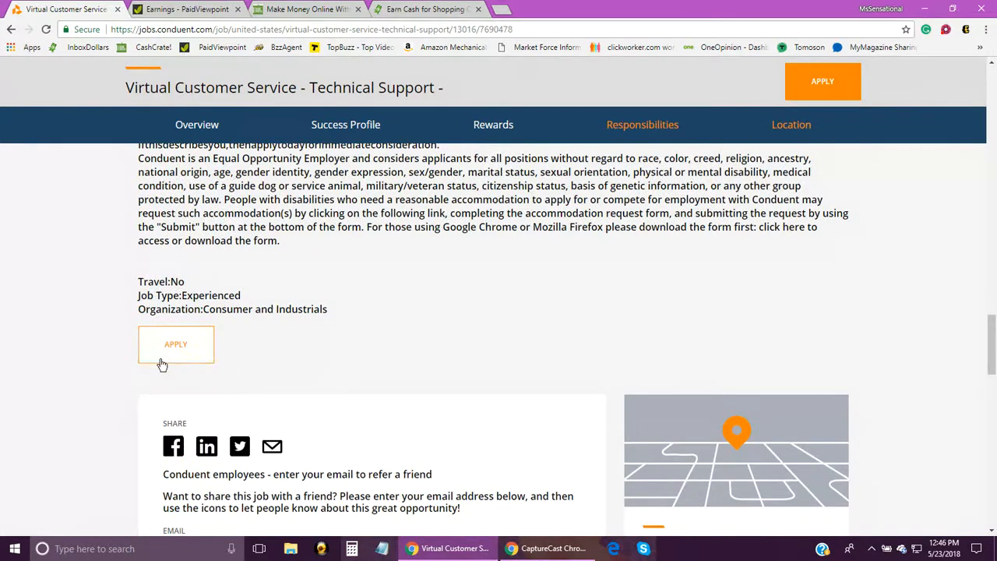
pyautogui.moveTo(854, 88)
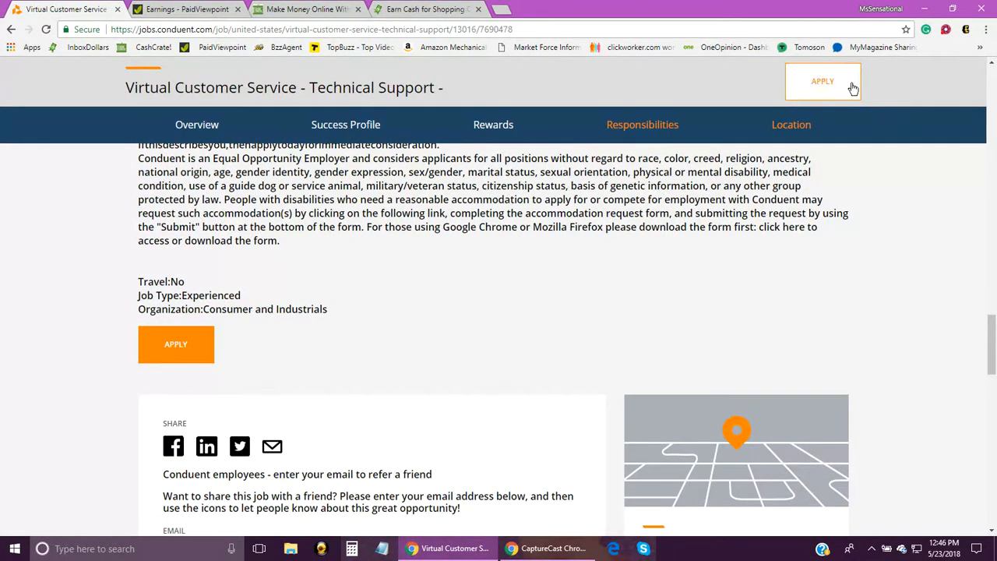
pyautogui.scroll(3)
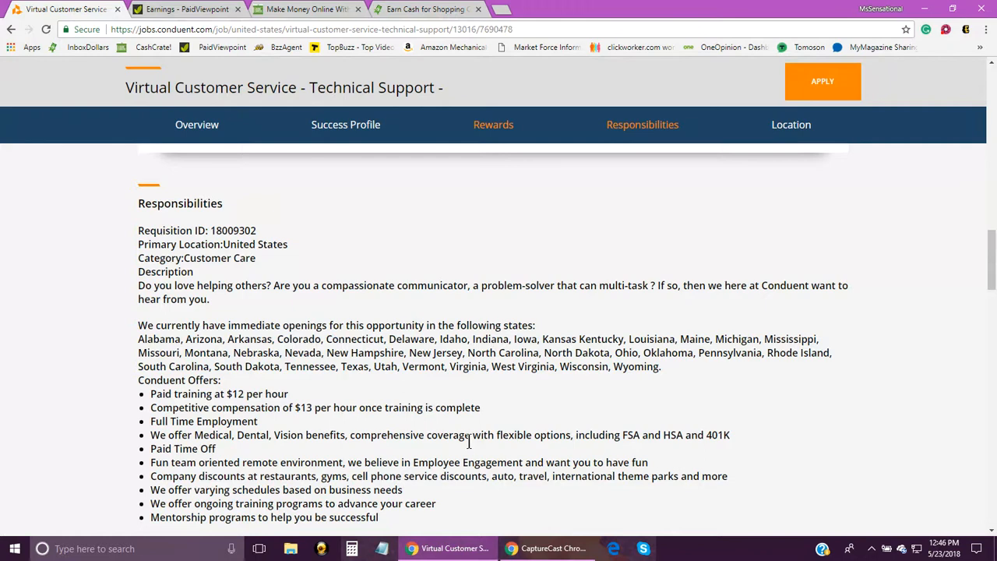
pyautogui.moveTo(377, 430)
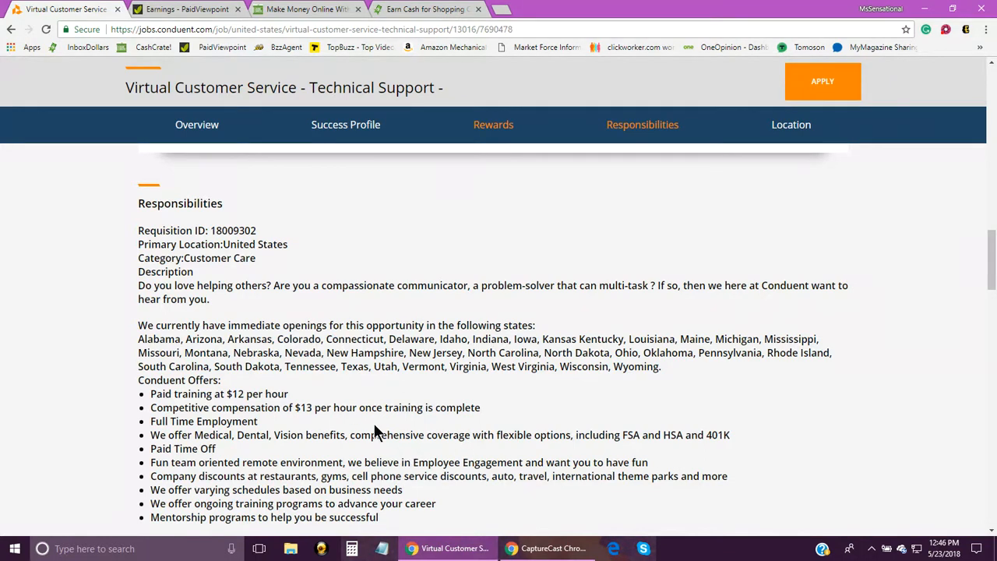
pyautogui.moveTo(302, 322)
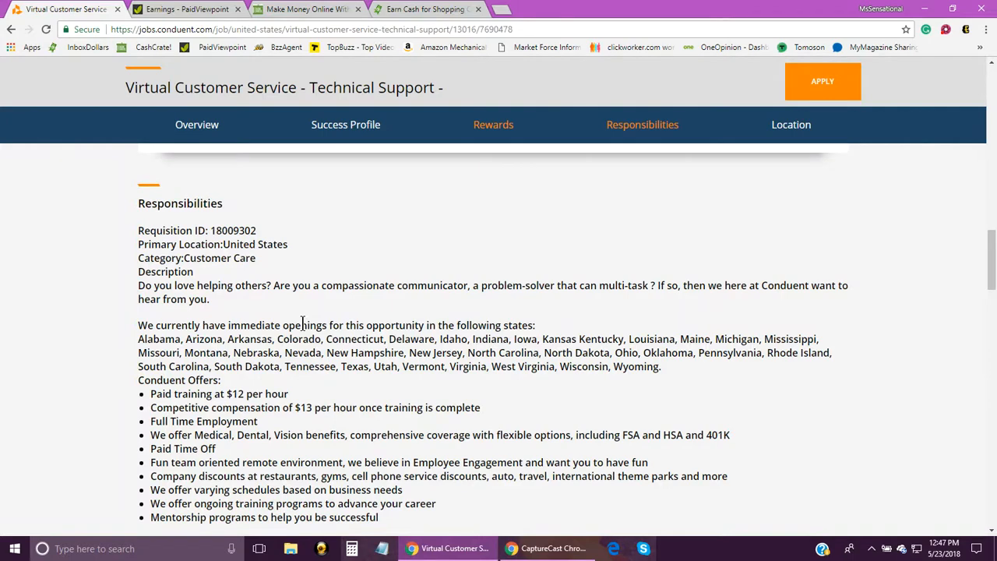
pyautogui.moveTo(187, 9)
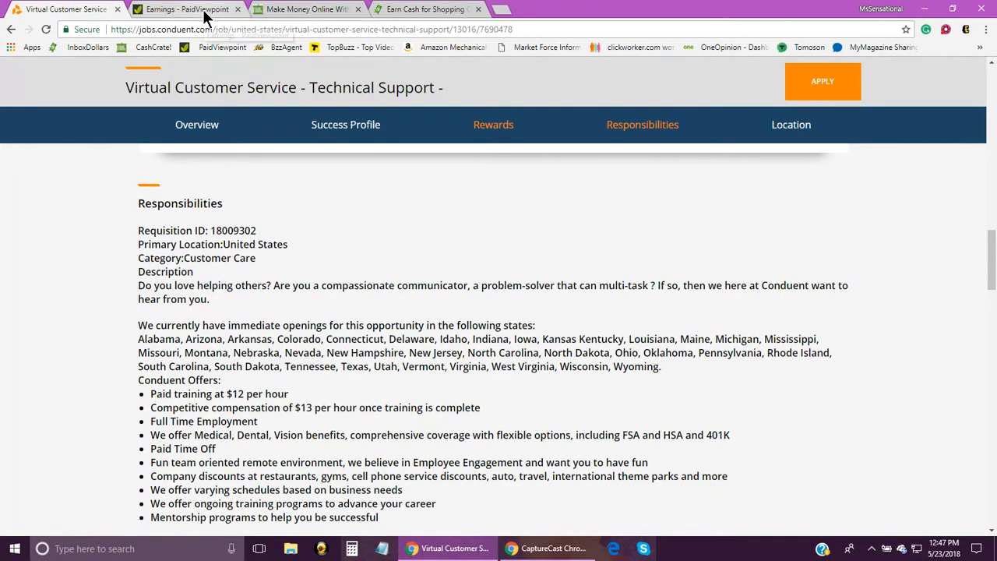
# - Switch to the PaidViewpoint Earnings tab showing the $24.72 balance and reward options
pyautogui.click(187, 9)
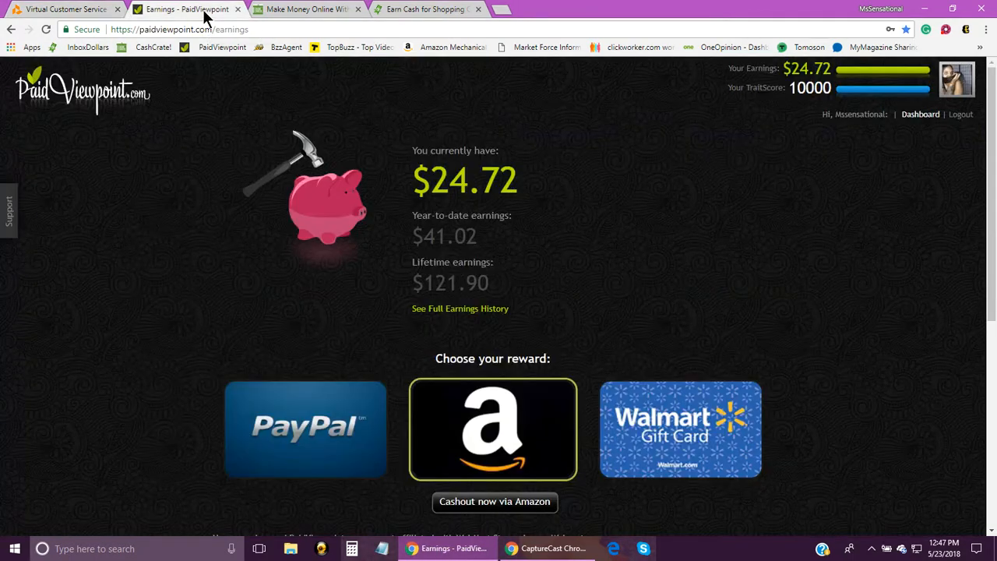
pyautogui.moveTo(349, 282)
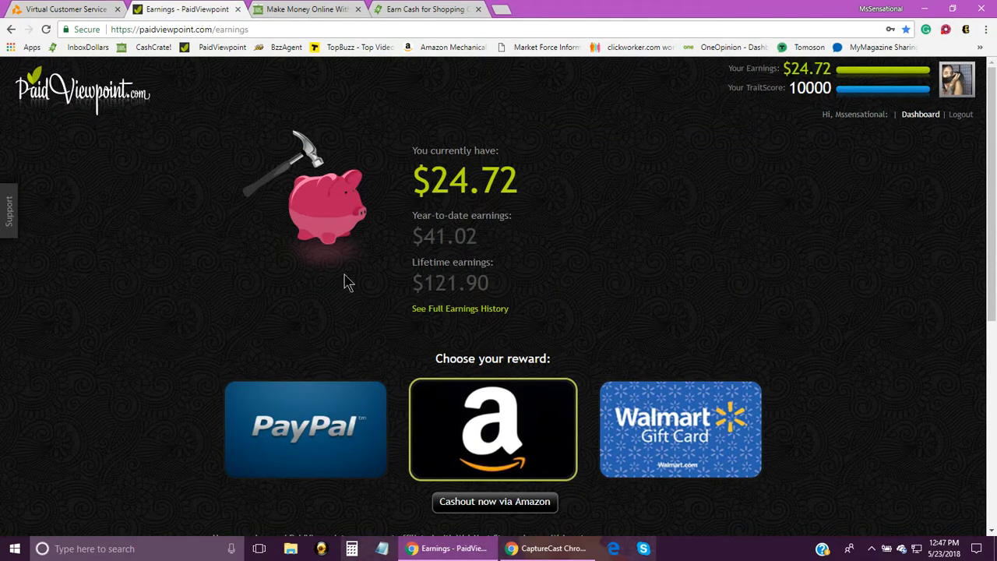
pyautogui.moveTo(460, 294)
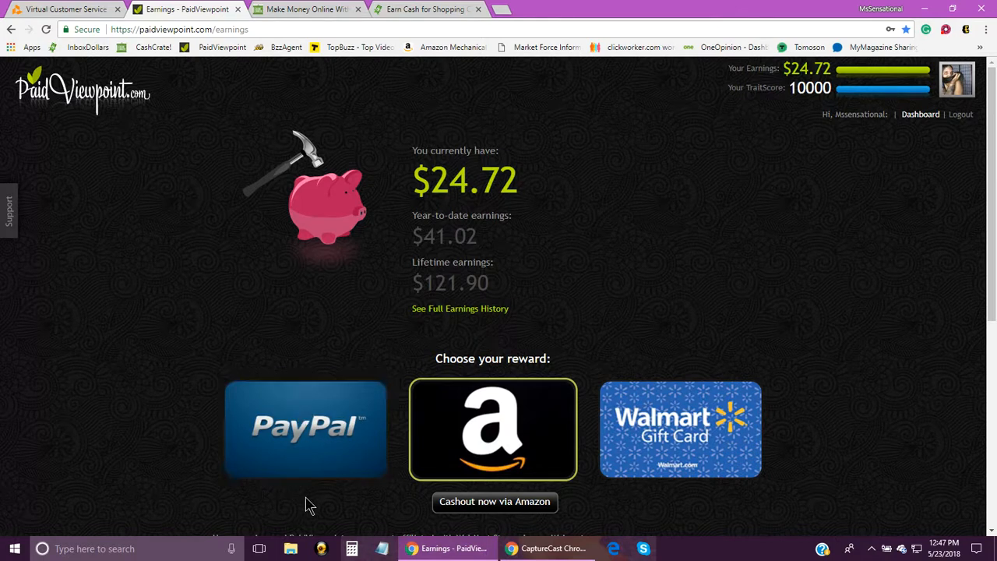
pyautogui.moveTo(492, 452)
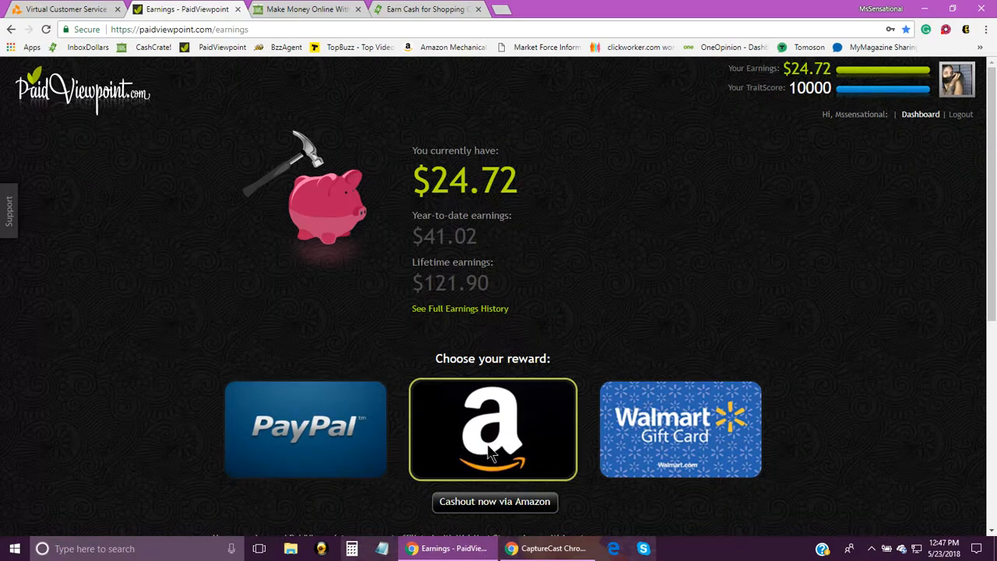
pyautogui.moveTo(673, 382)
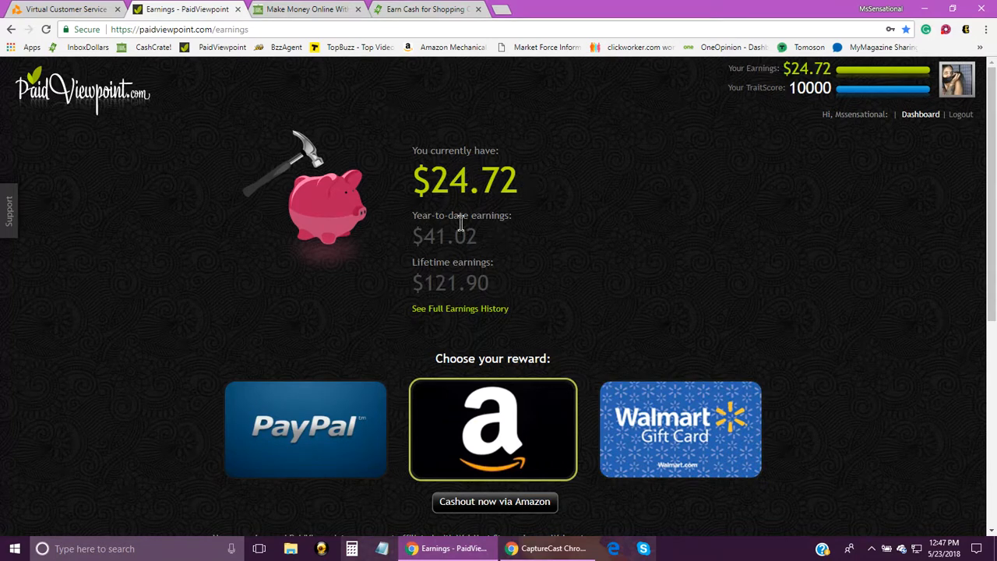
pyautogui.moveTo(475, 231)
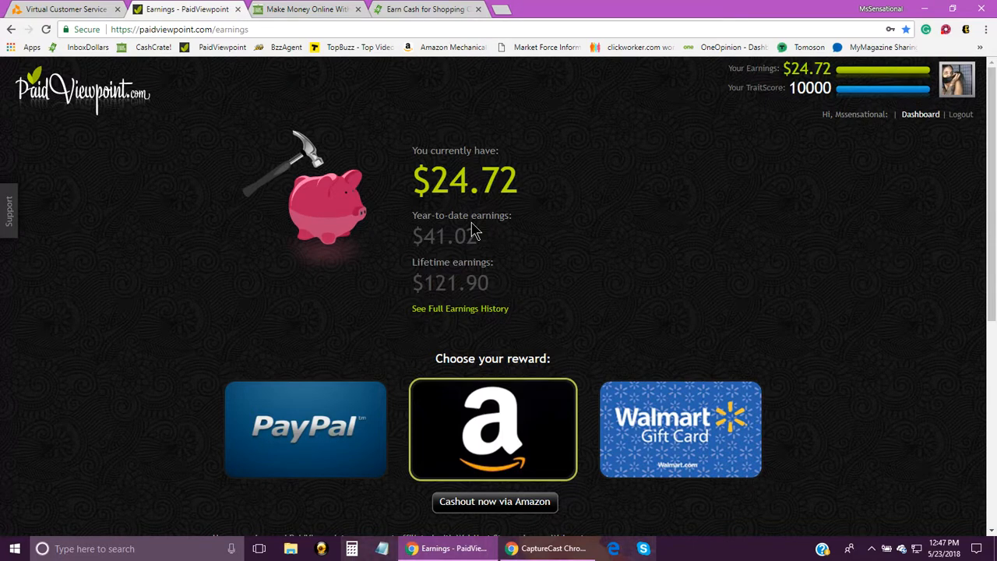
pyautogui.moveTo(309, 10)
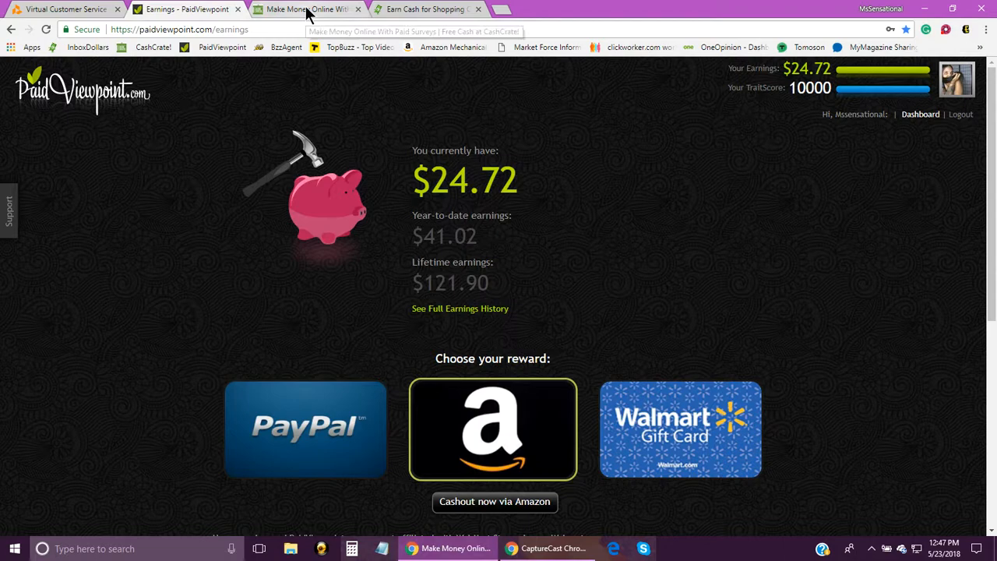
# - Switch to the CashCrate dashboard tab showing $9.63 earned
pyautogui.click(304, 10)
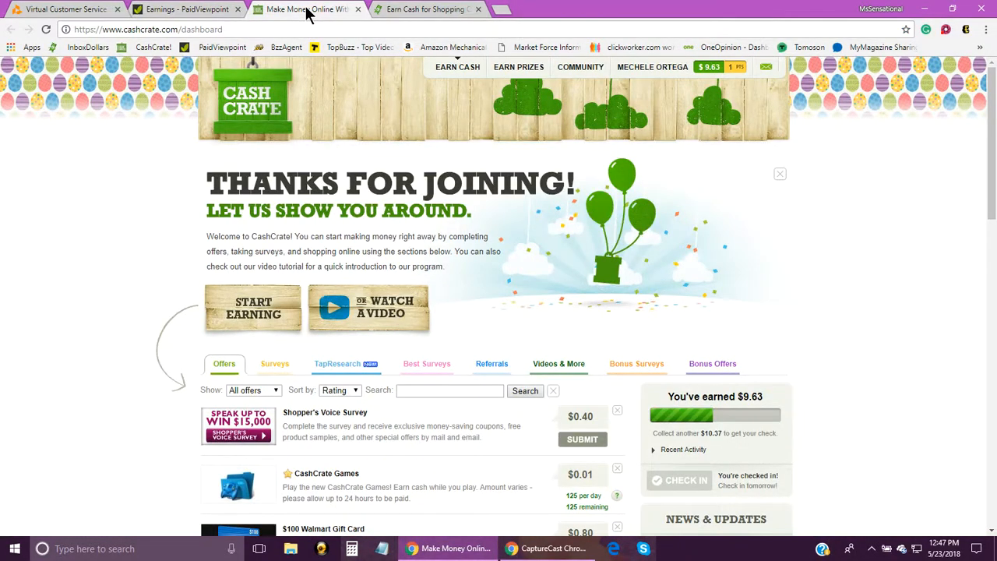
pyautogui.moveTo(435, 296)
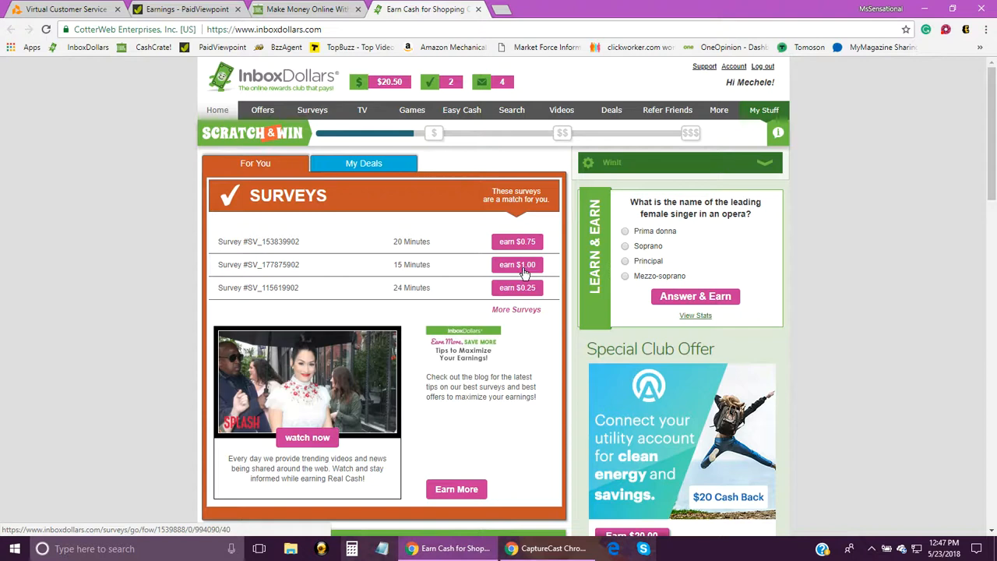
pyautogui.moveTo(947, 30)
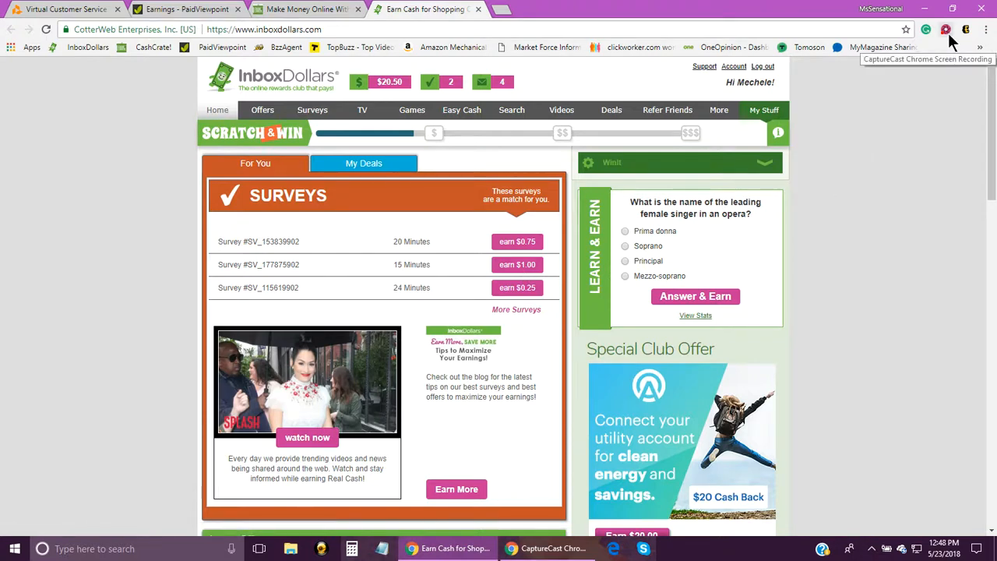